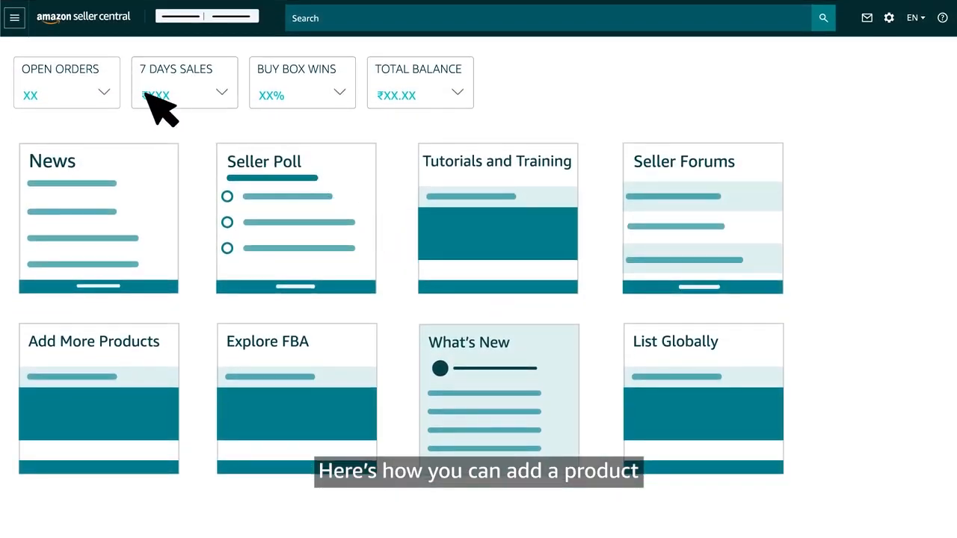
Reveal the Catalogue submenu with Add Products from the main navigation menu.
left_click(12, 17)
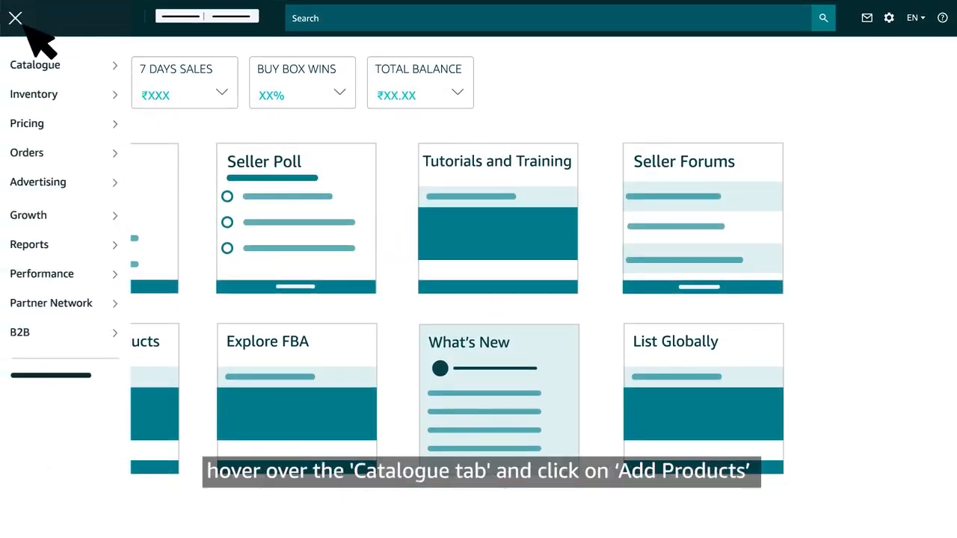
mouse_move(62, 66)
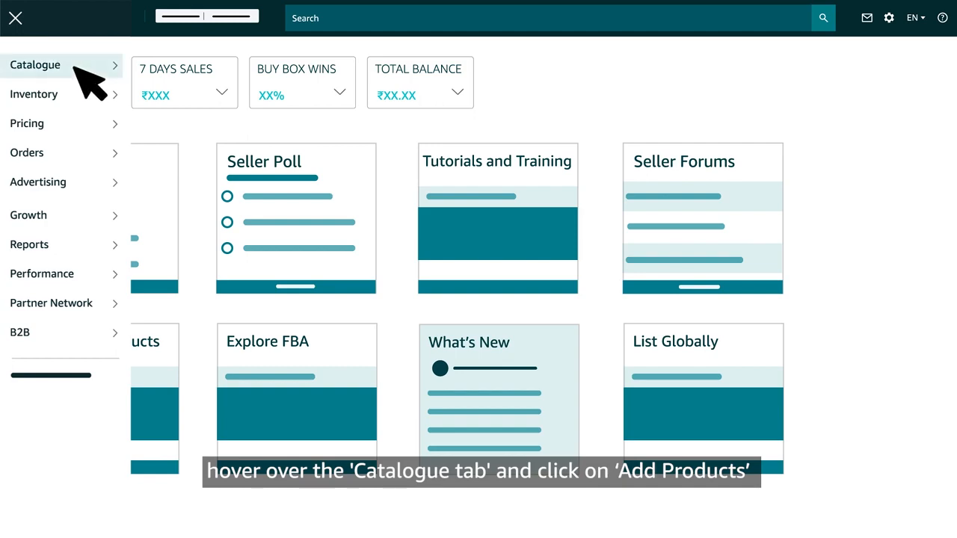
left_click(36, 64)
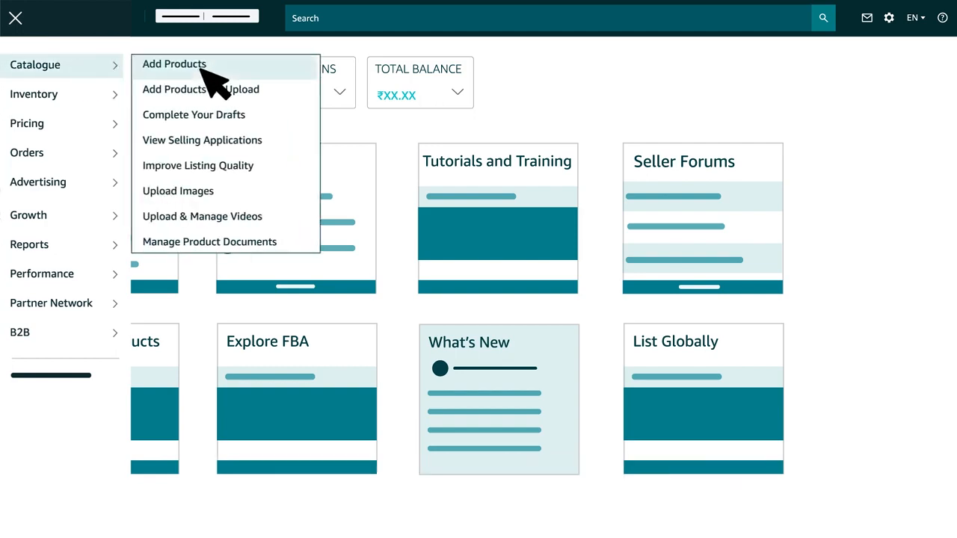
Begin adding a product not sold on Amazon and browse the category picker.
left_click(173, 63)
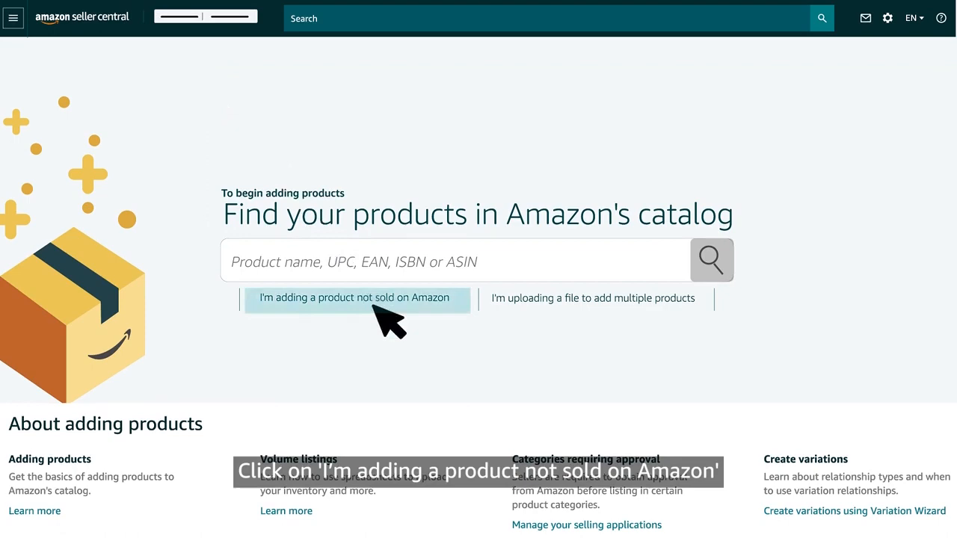
left_click(349, 299)
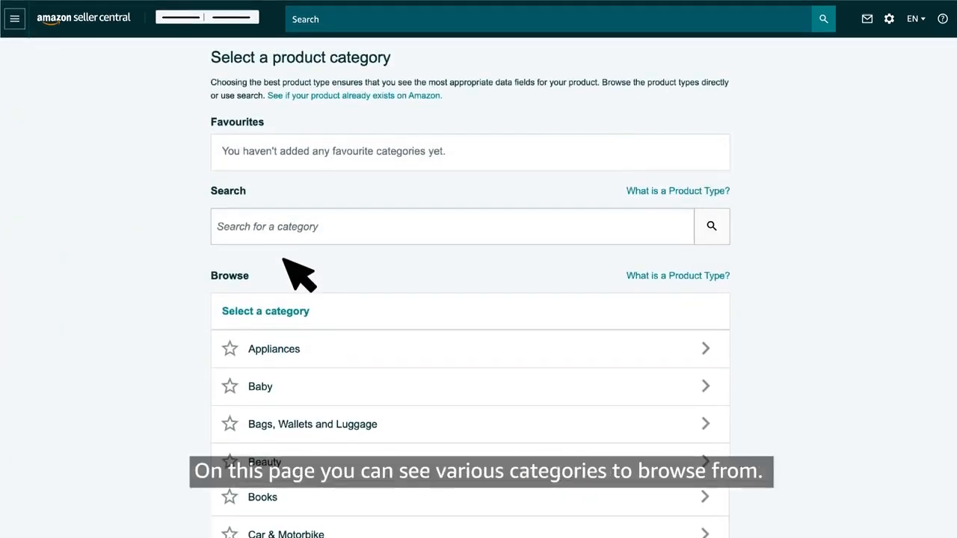
mouse_move(336, 386)
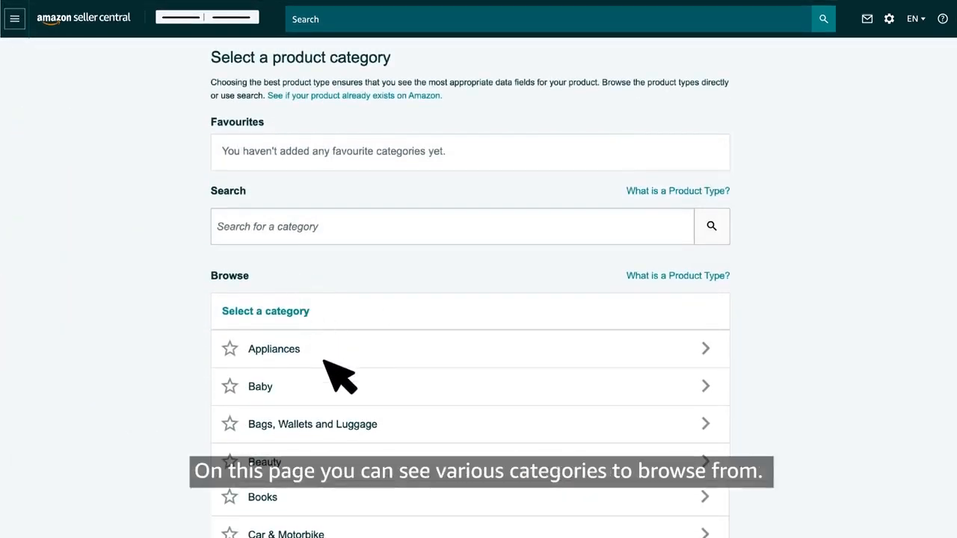
mouse_move(388, 511)
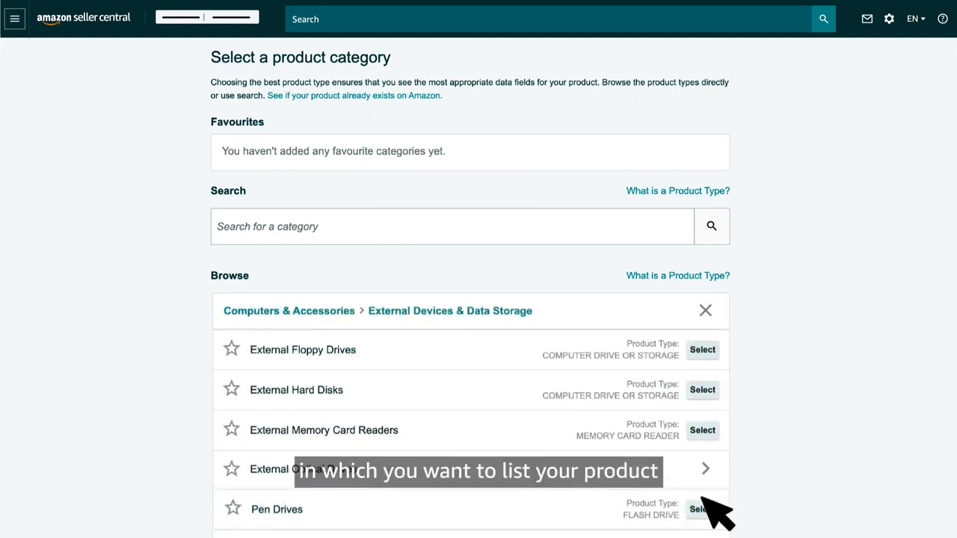
scroll("down", 3)
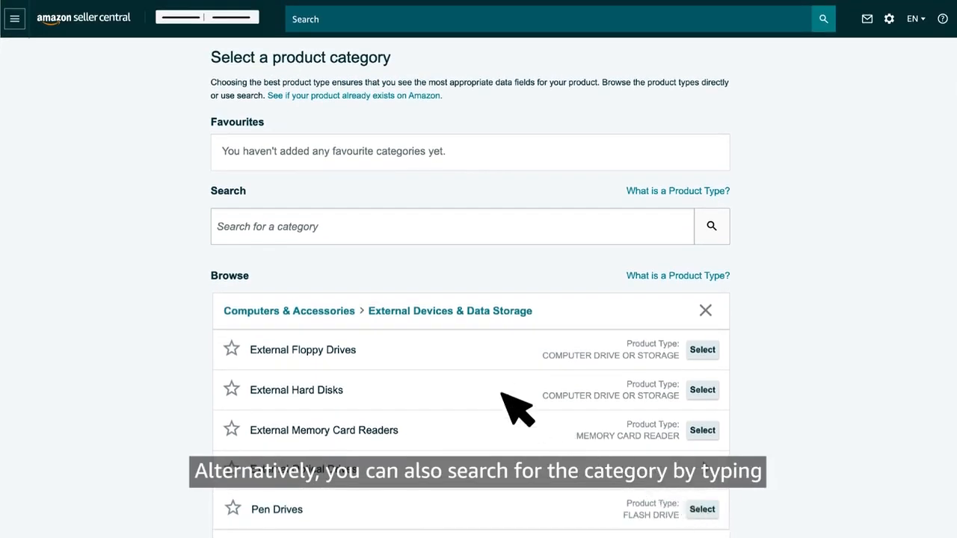
Search categories for 'Pen drive' and select the Computers & Accessories Pen Drives type.
type("Pen drive")
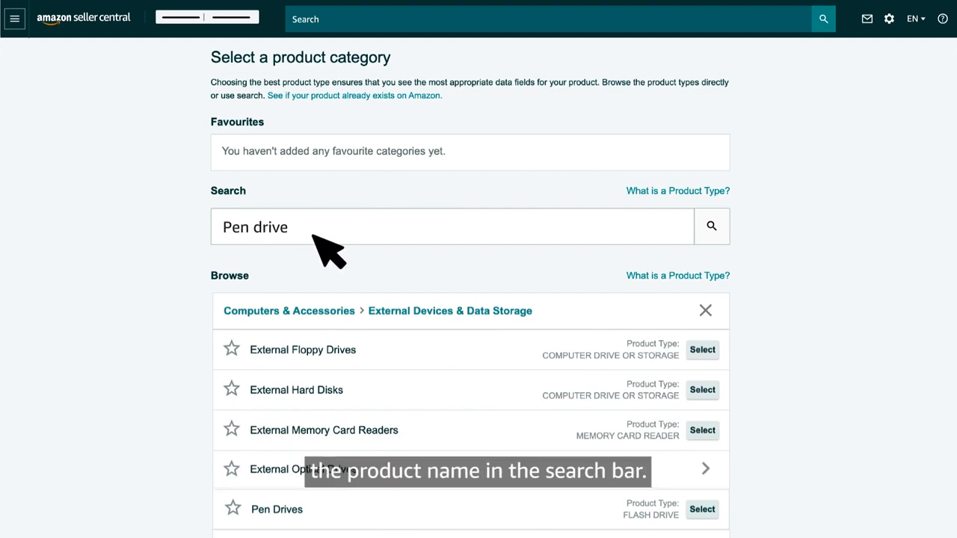
left_click(712, 225)
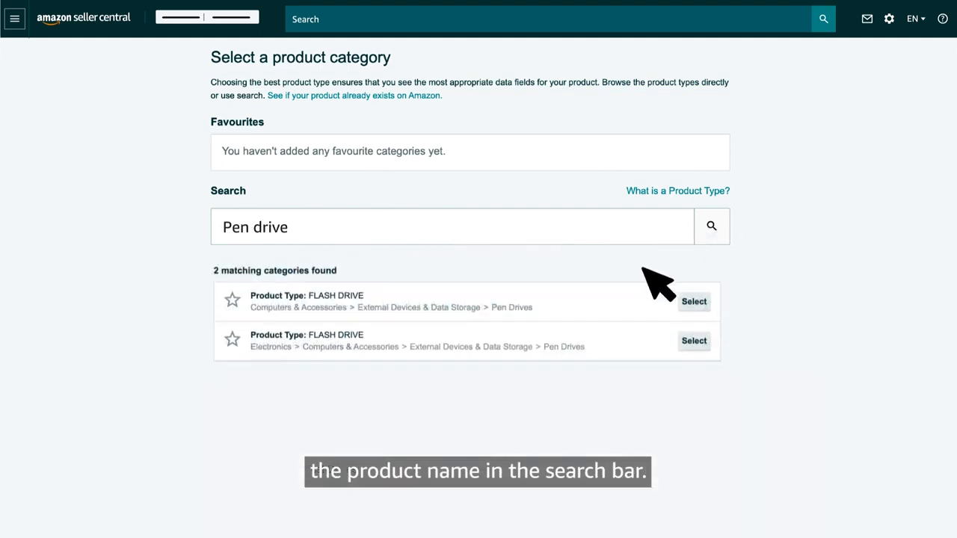
mouse_move(642, 332)
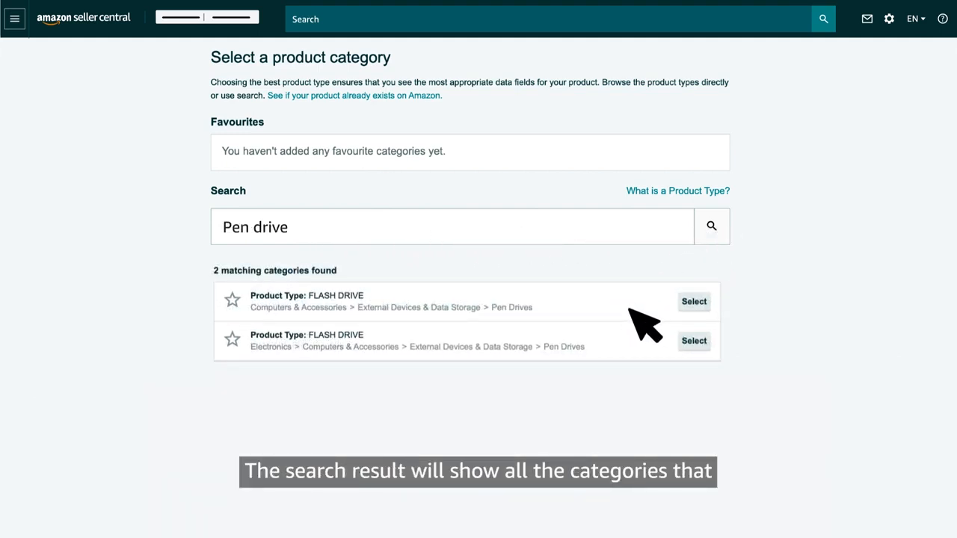
mouse_move(643, 341)
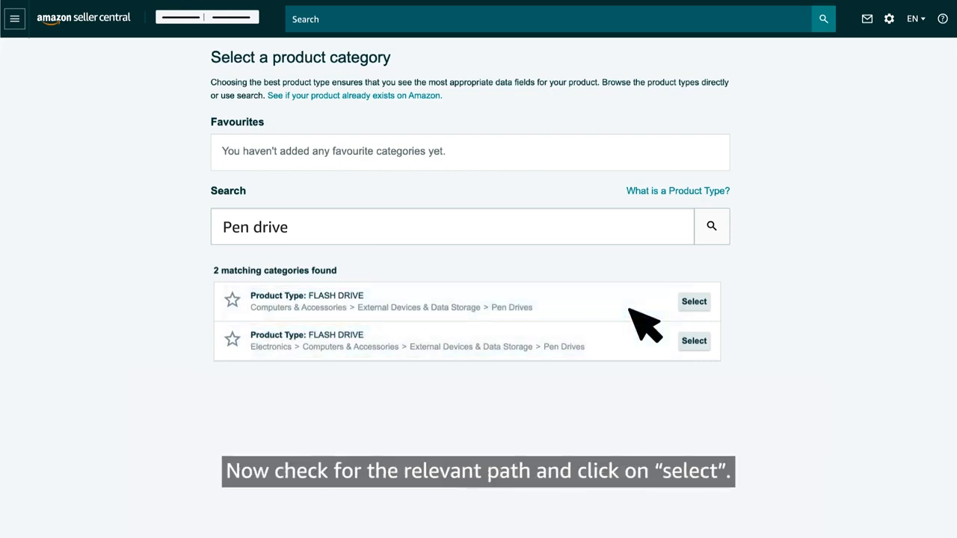
mouse_move(694, 302)
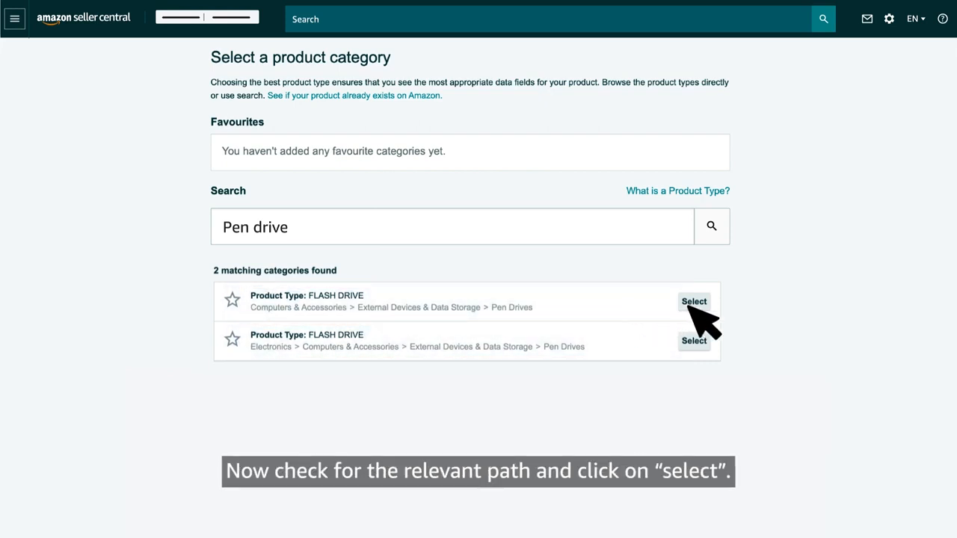
left_click(697, 302)
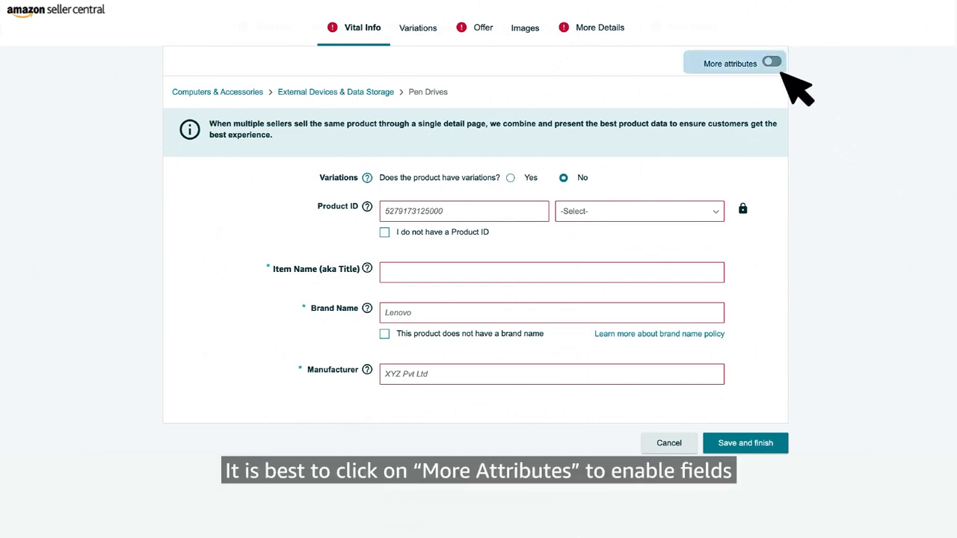
left_click(774, 61)
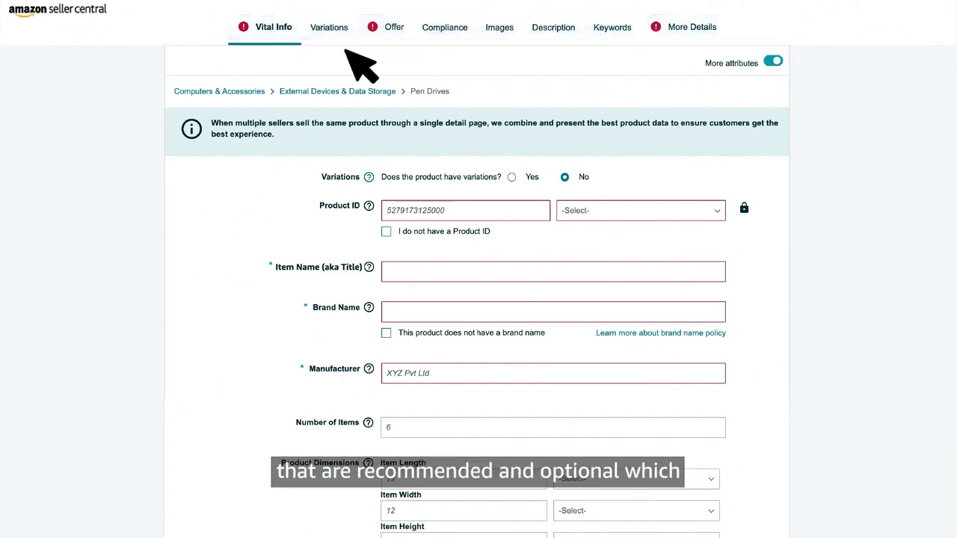
mouse_move(329, 62)
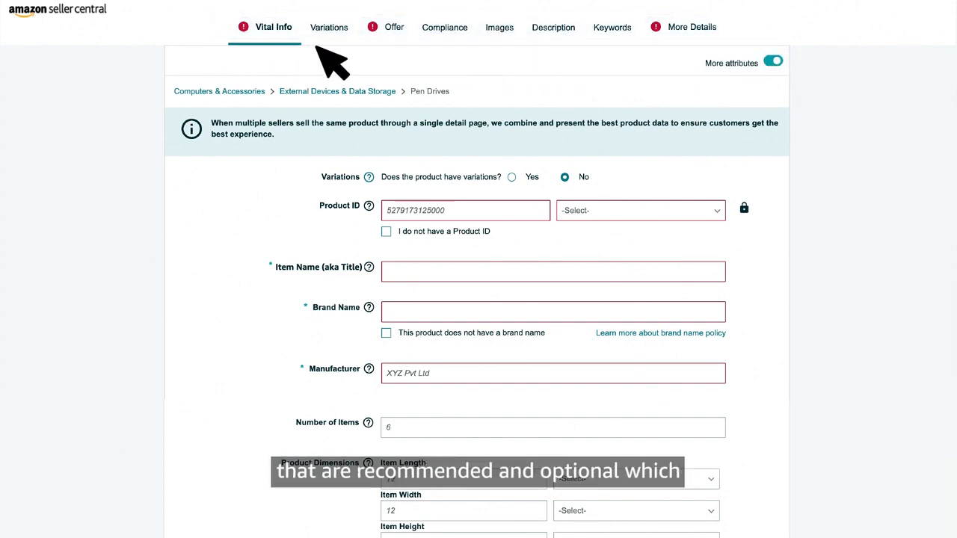
mouse_move(568, 56)
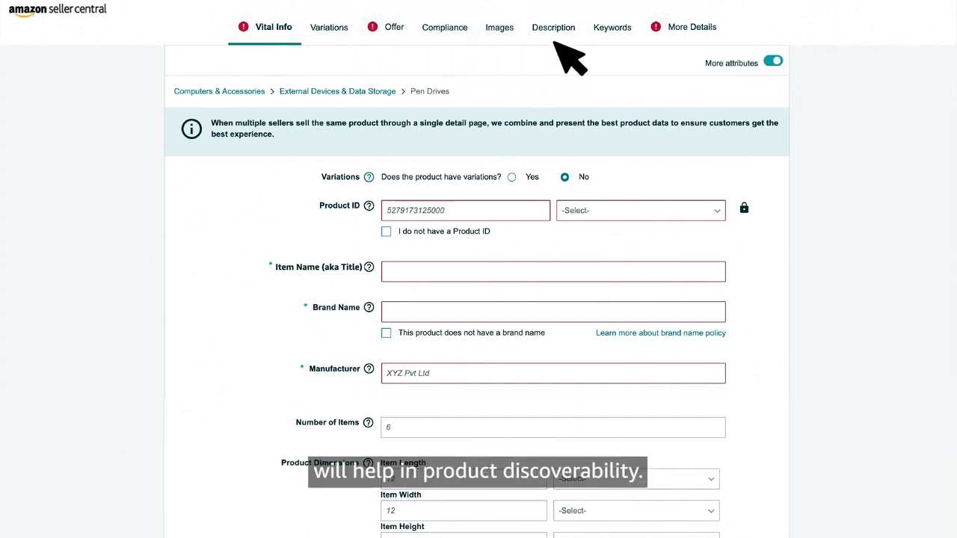
mouse_move(680, 54)
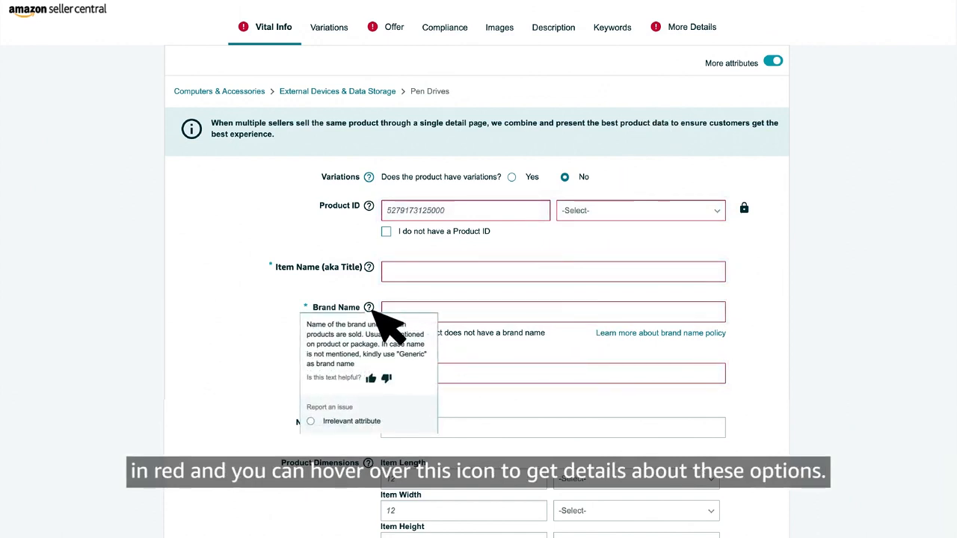
mouse_move(406, 329)
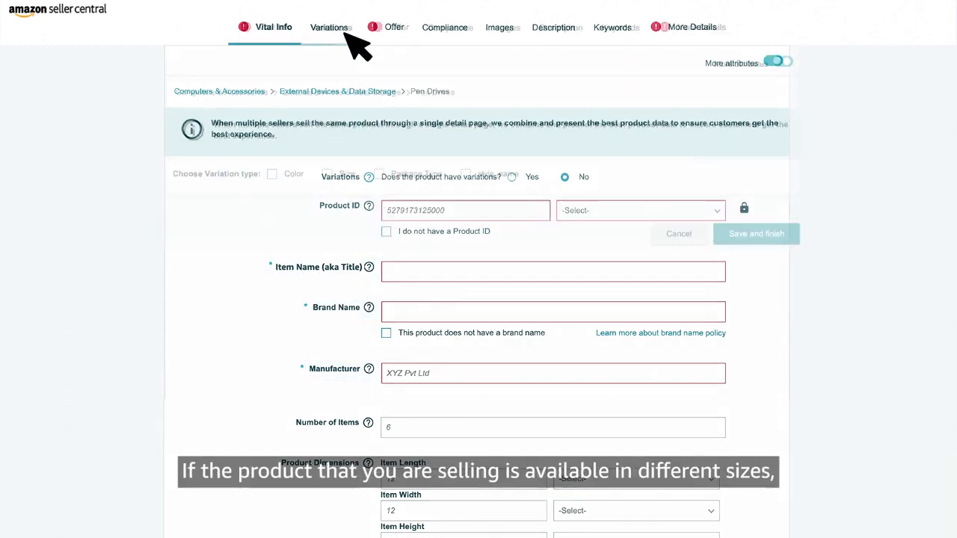
Review the Variations section, then look over the Offer price, condition and order quantity fields.
left_click(330, 27)
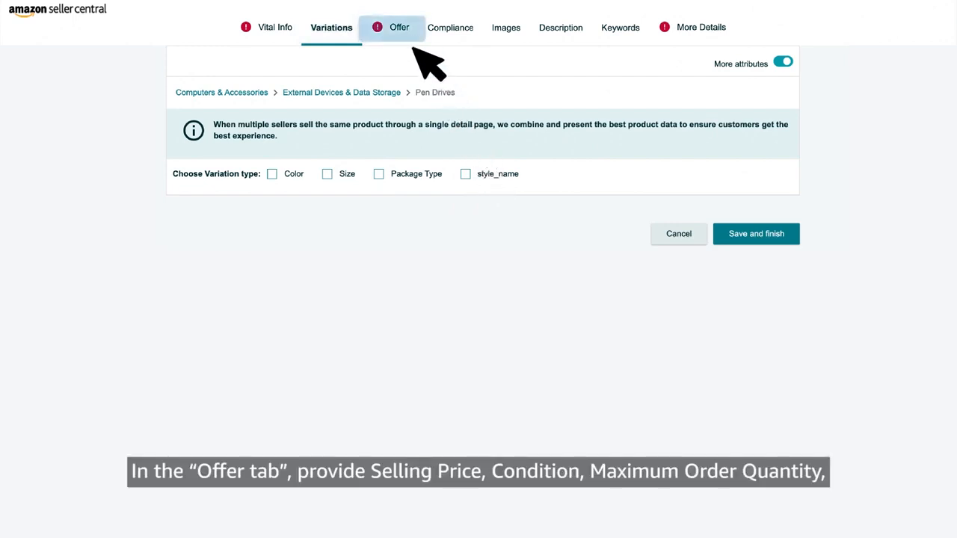
left_click(398, 27)
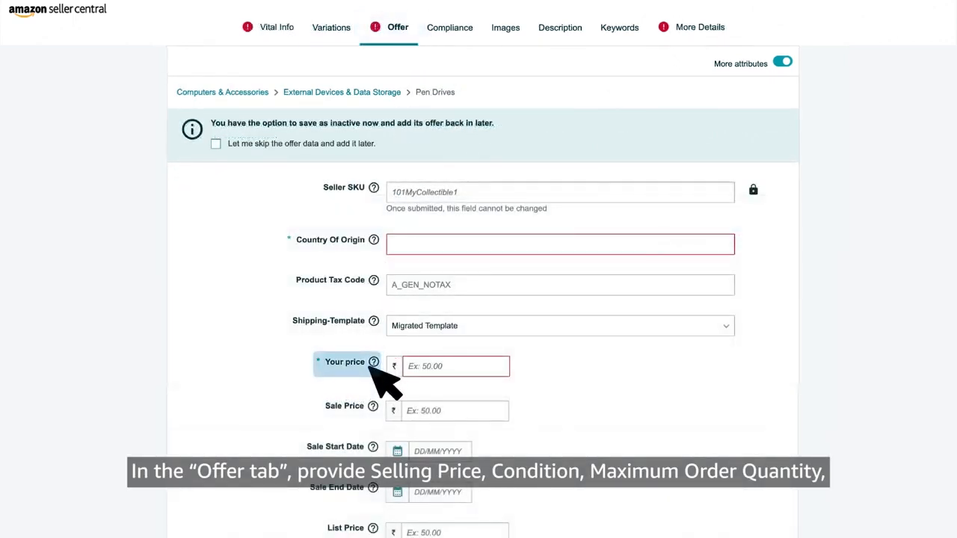
scroll("down", 3)
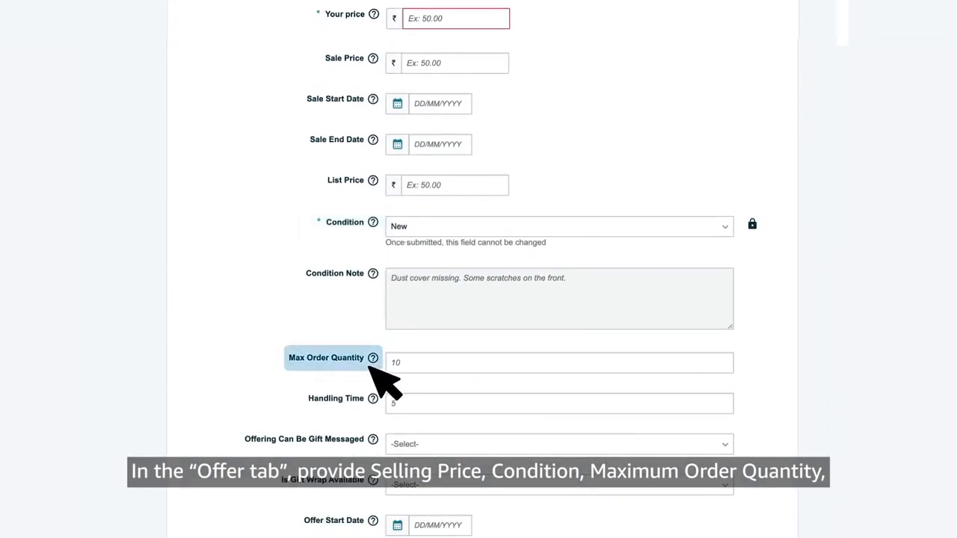
scroll("down", 3)
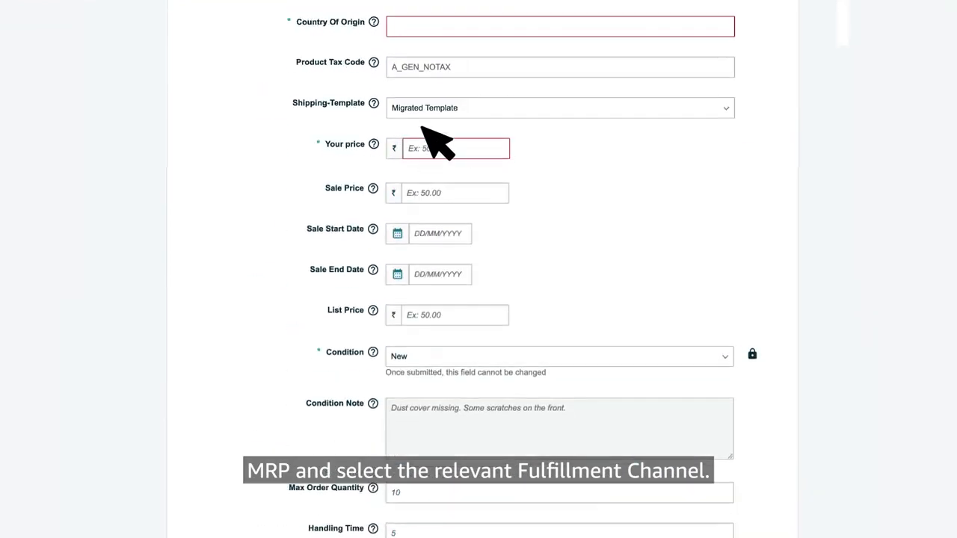
Review the Compliance battery details, then view the Images upload slots and guidelines.
left_click(448, 27)
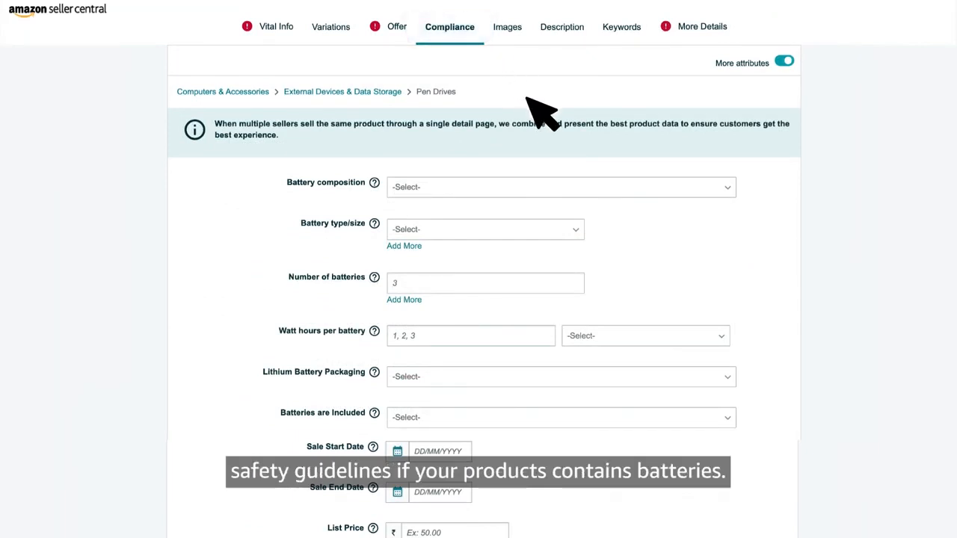
left_click(507, 27)
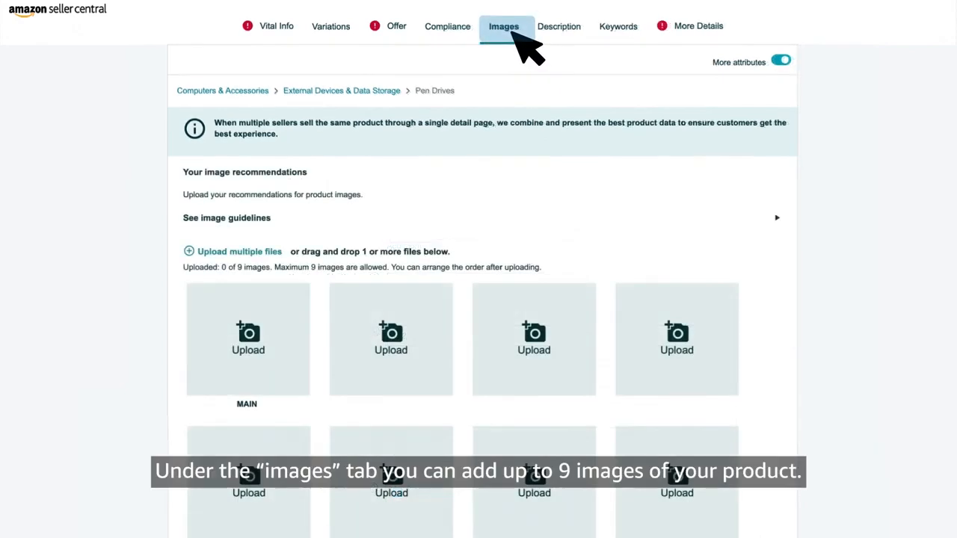
scroll("down", 3)
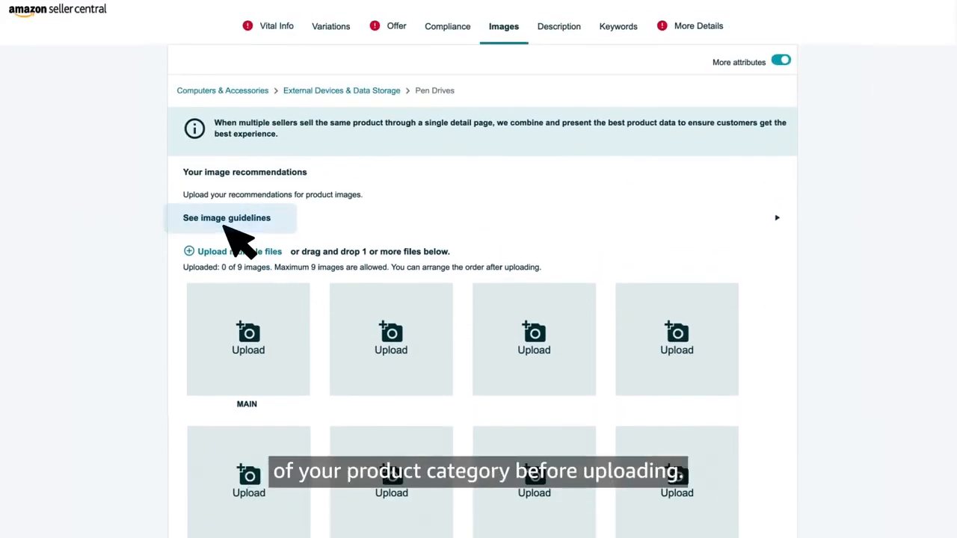
Add a second bullet point field in the Description section for the pen drive.
left_click(556, 27)
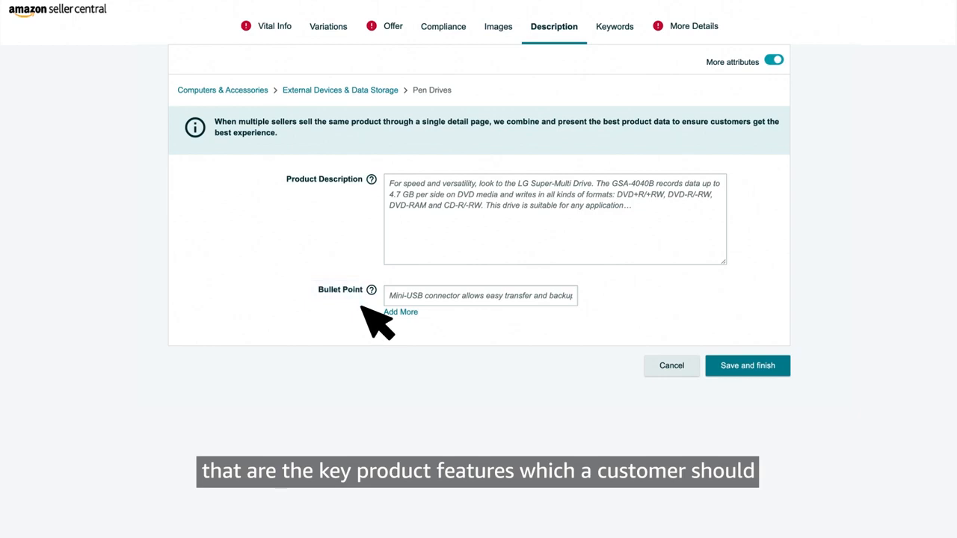
mouse_move(382, 326)
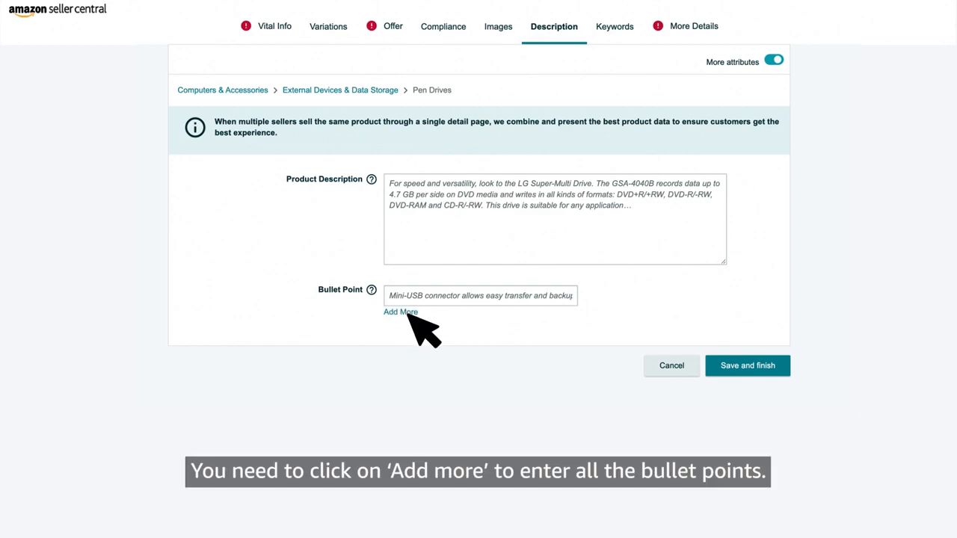
left_click(399, 312)
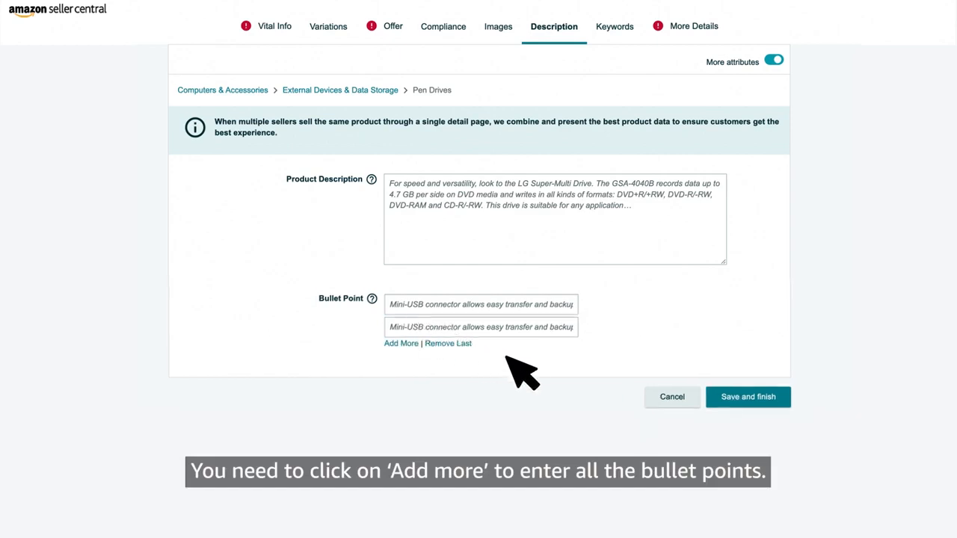
left_click(607, 27)
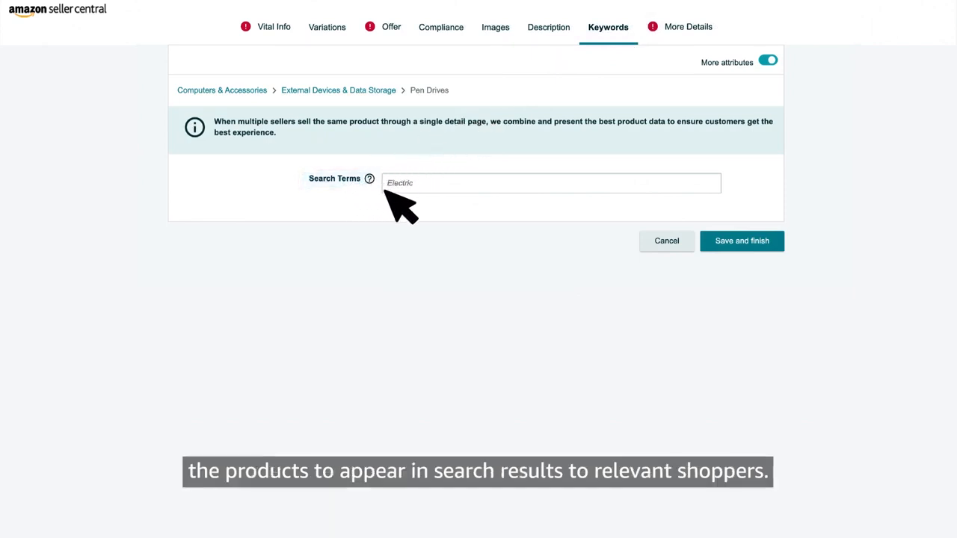
mouse_move(482, 212)
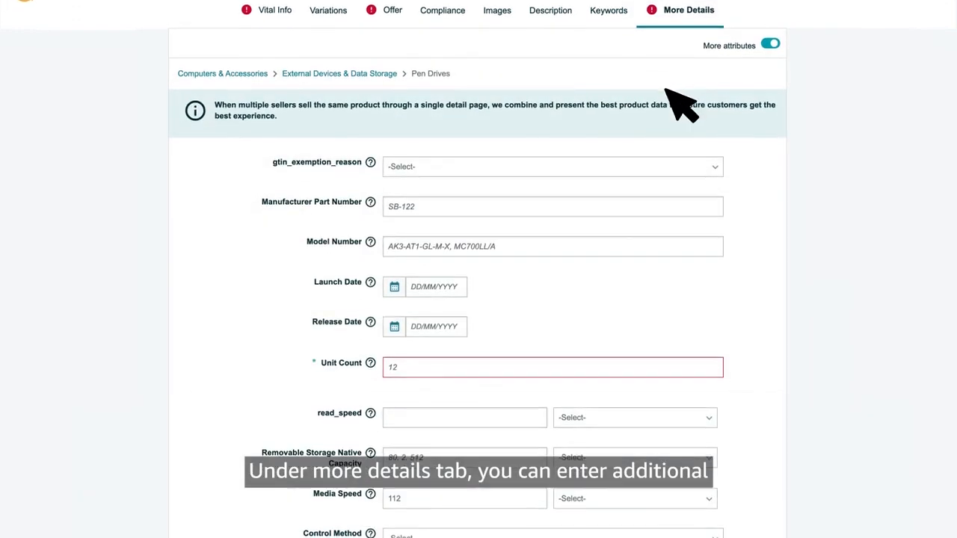
Review the More Details fields and submit the listing with Save and finish.
scroll("down", 3)
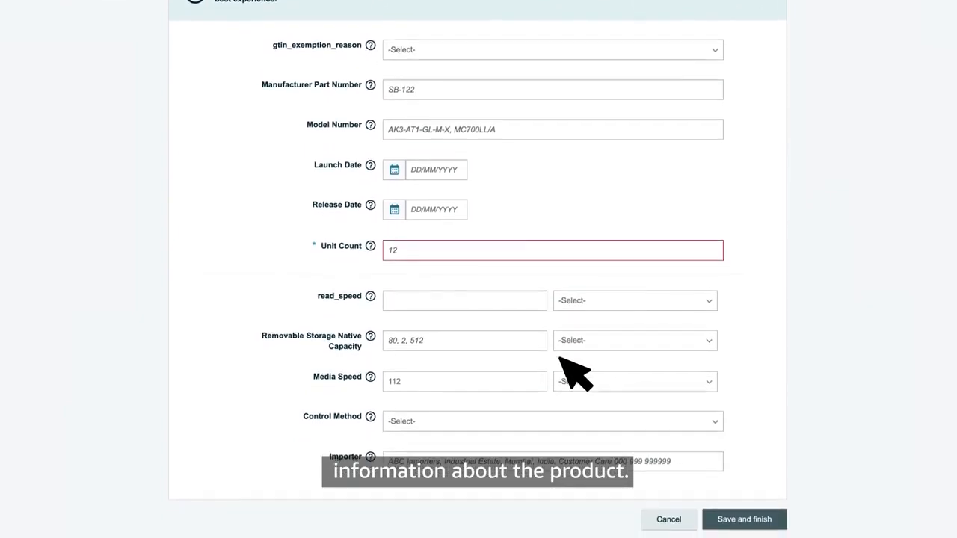
scroll("down", 3)
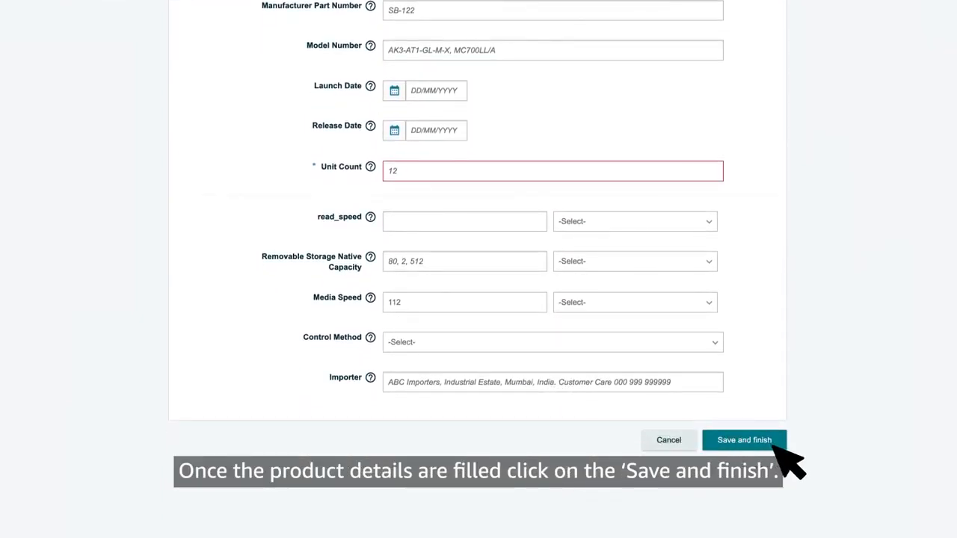
left_click(745, 439)
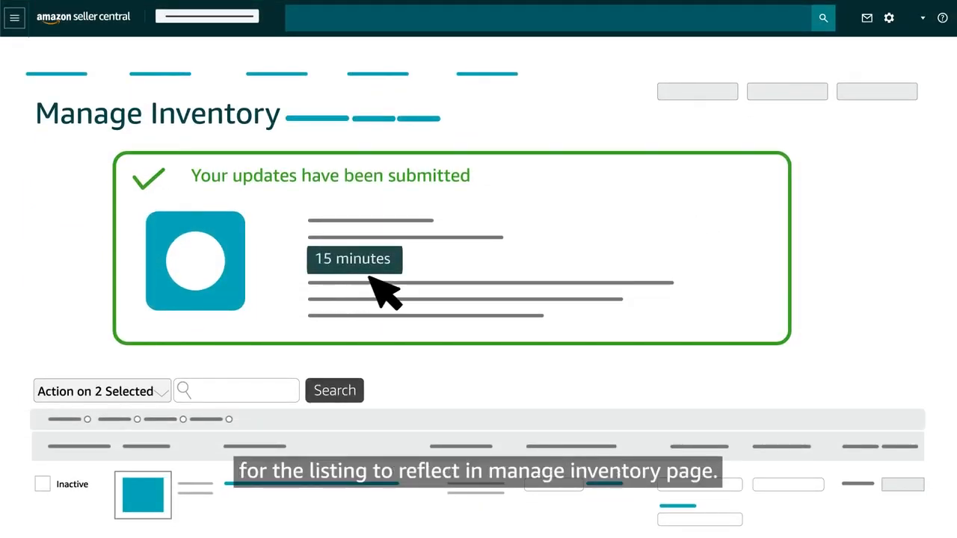
mouse_move(497, 287)
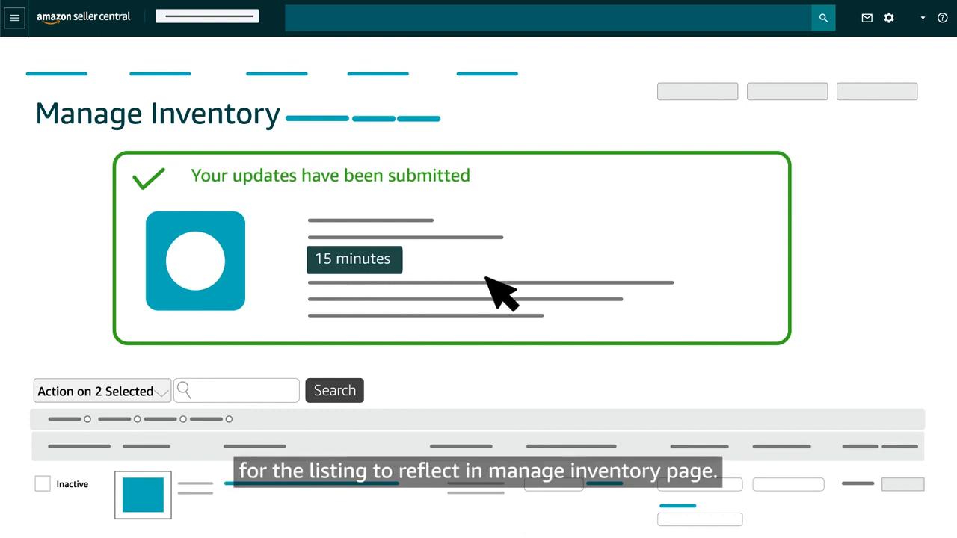